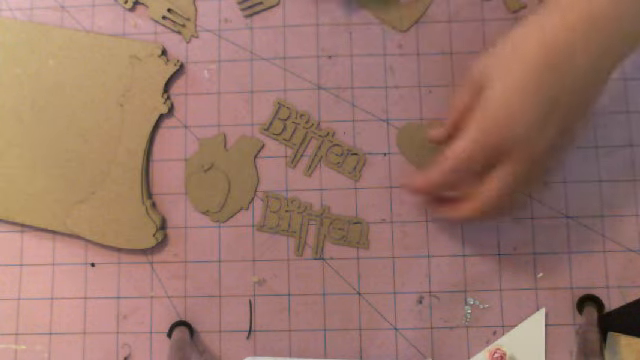
mouse_move(300, 200)
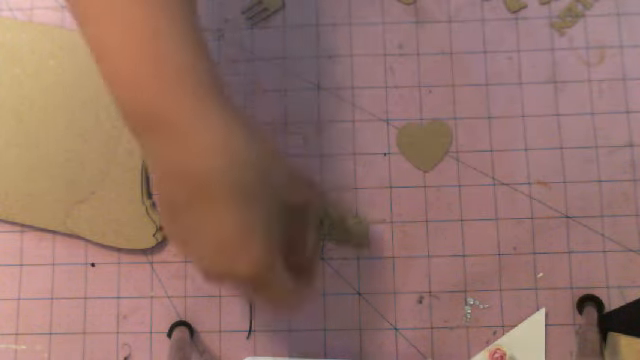